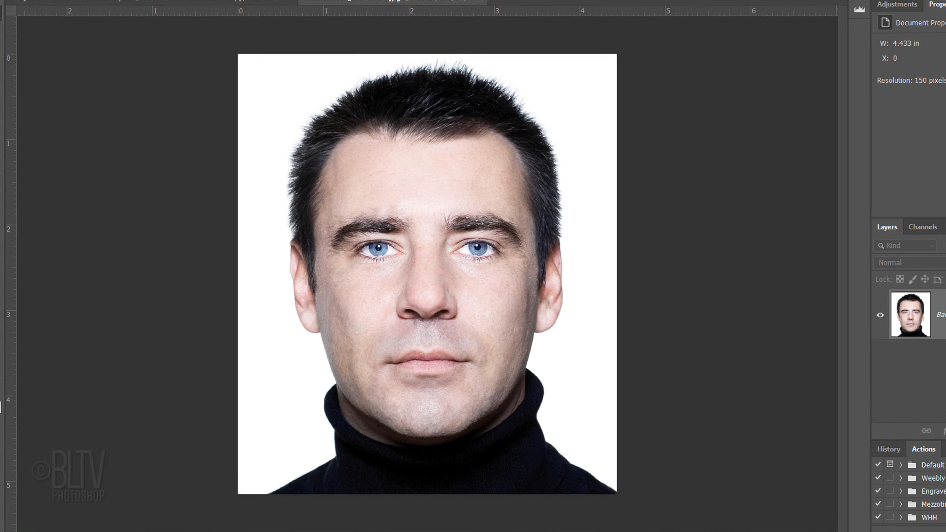
Convert the 'TRUTH LIVES 4EVER' type layer into a smart object
click(701, 494)
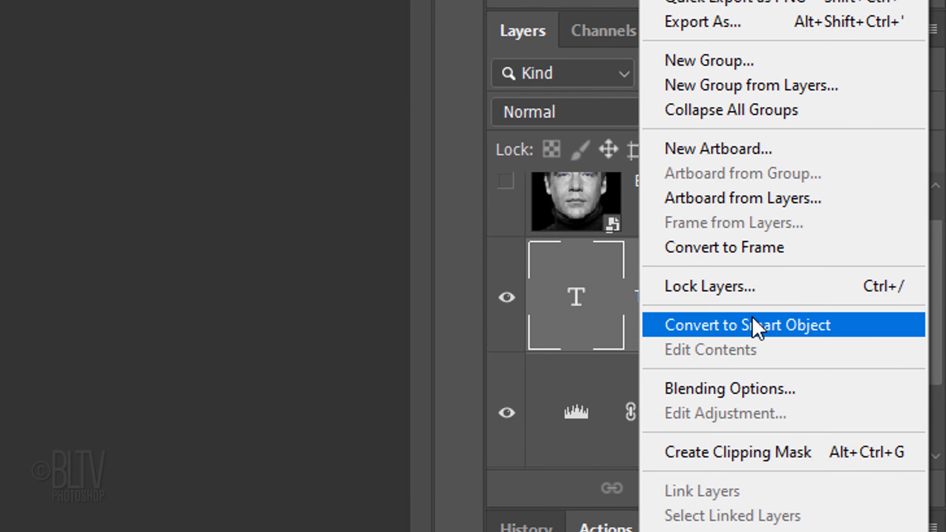
click(746, 324)
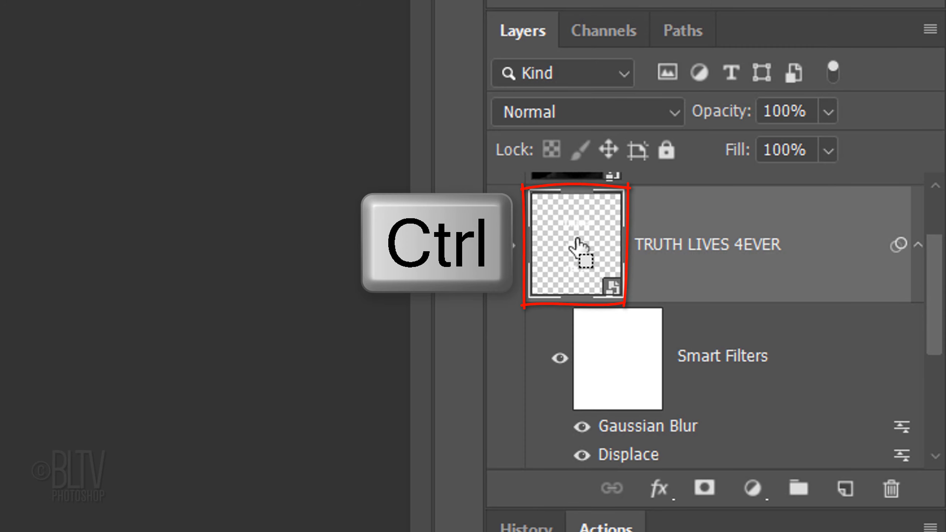